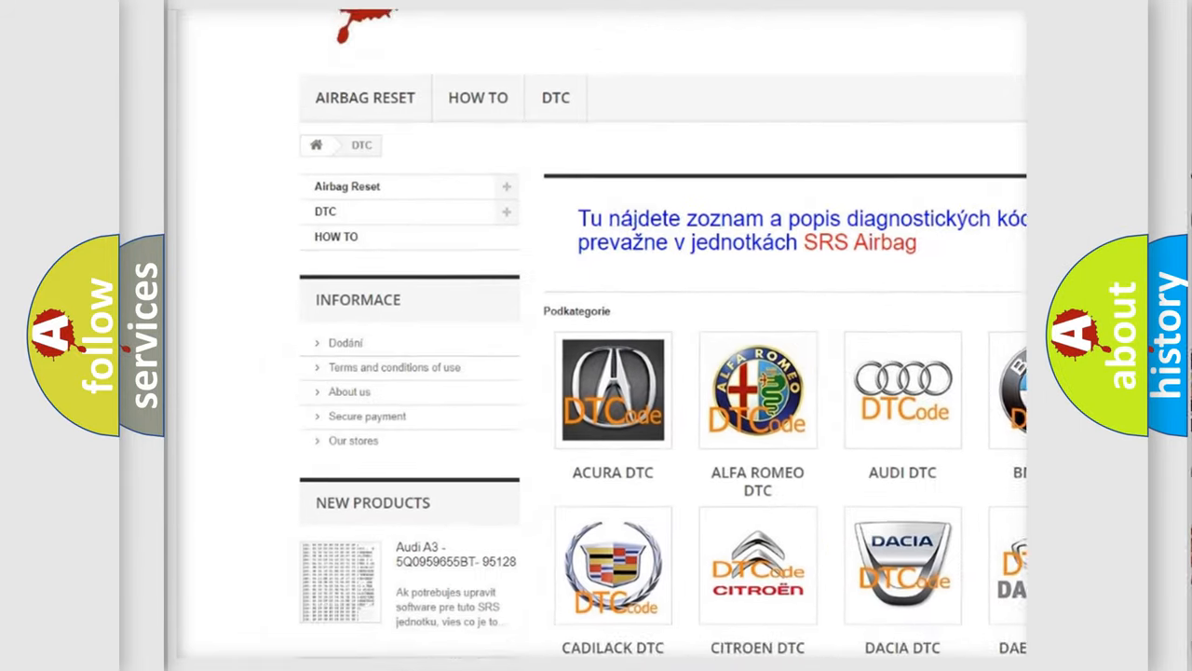
scroll(down, 3)
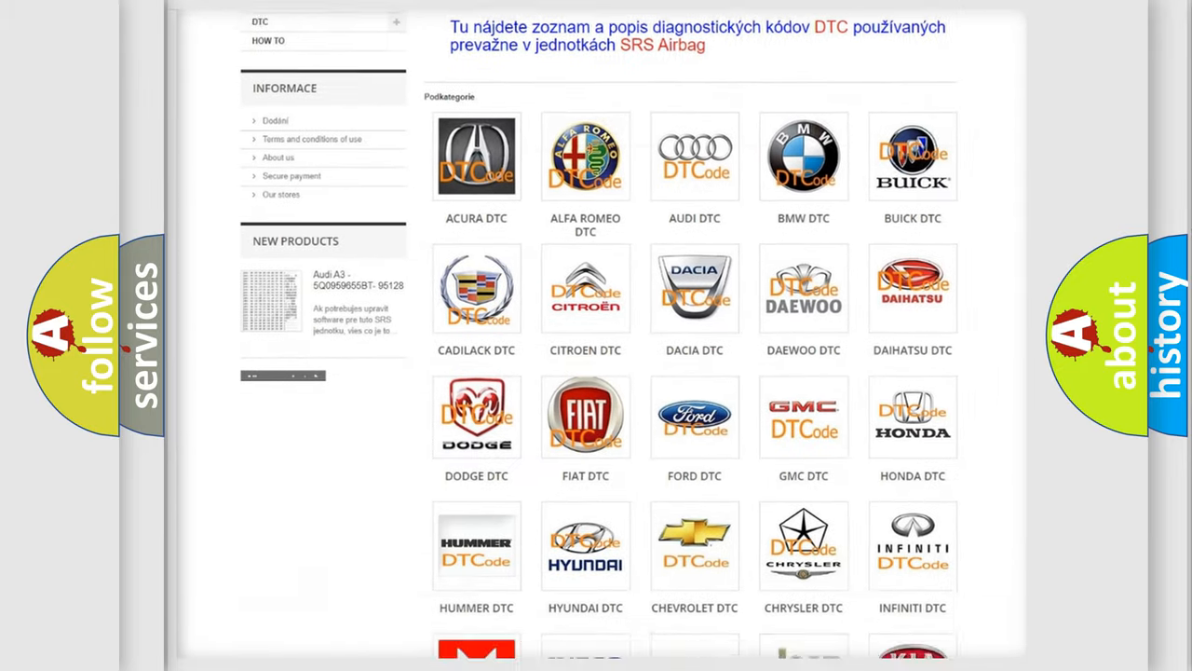
scroll(down, 3)
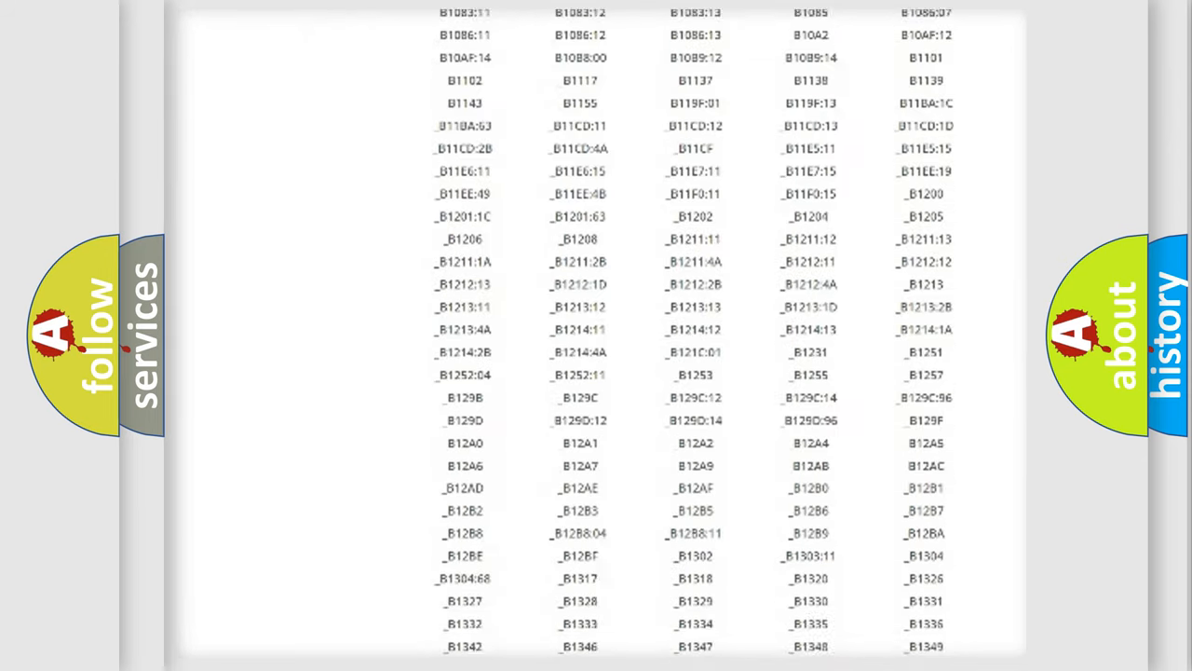
scroll(down, 3)
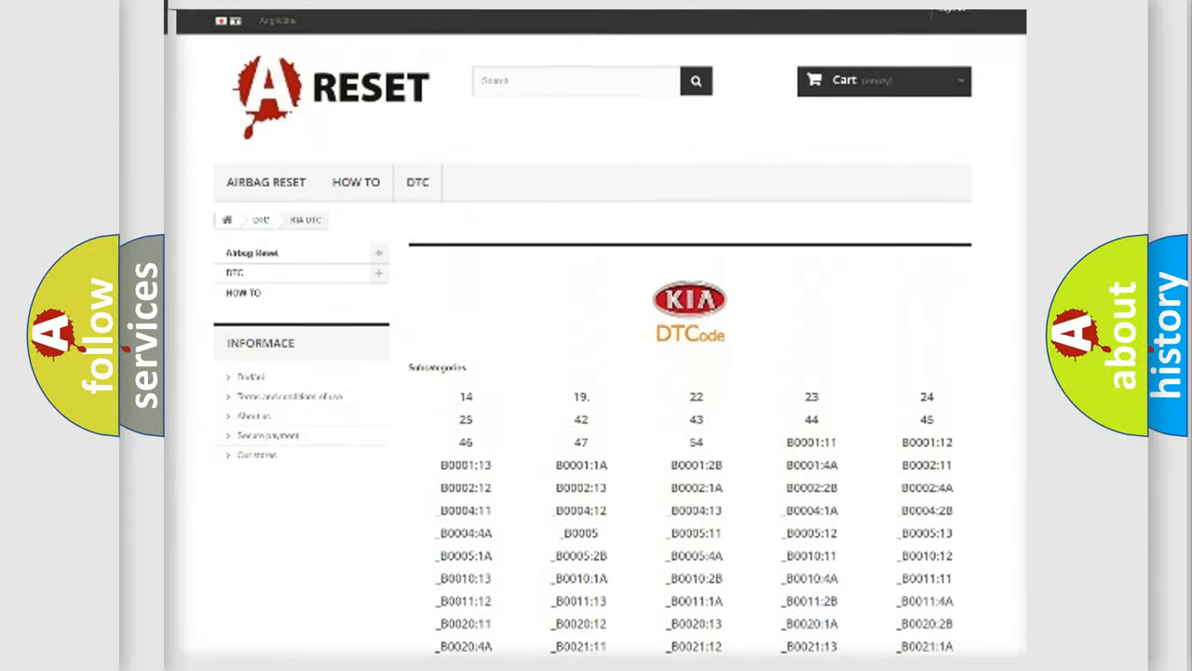
scroll(up, 3)
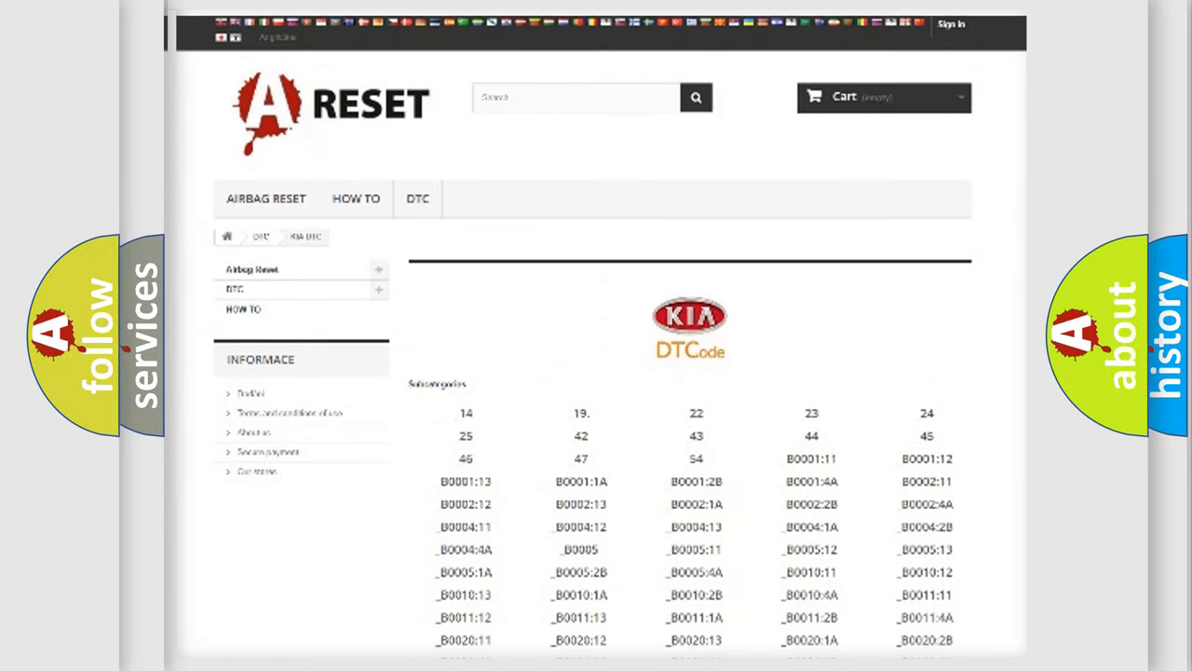